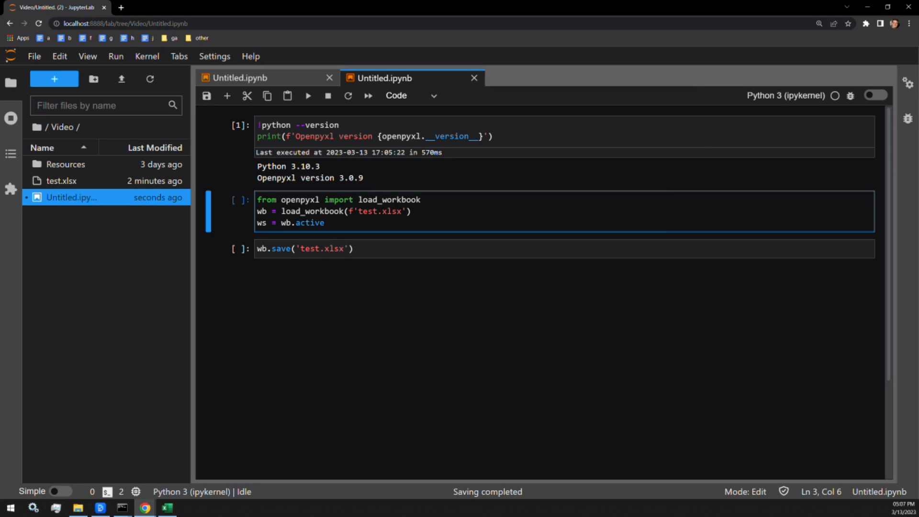
mouse_move(275, 229)
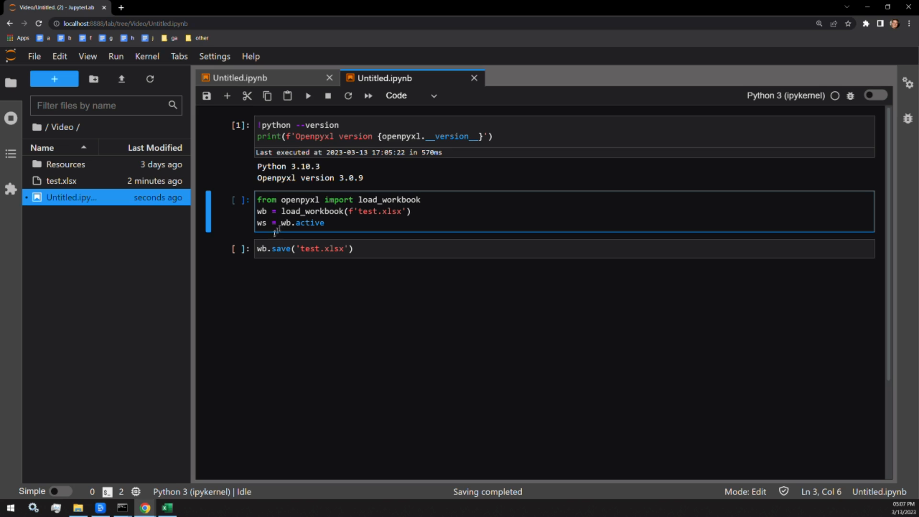
Write and run a cell importing LineChart and Reference from openpyxl.chart.
left_click(304, 248)
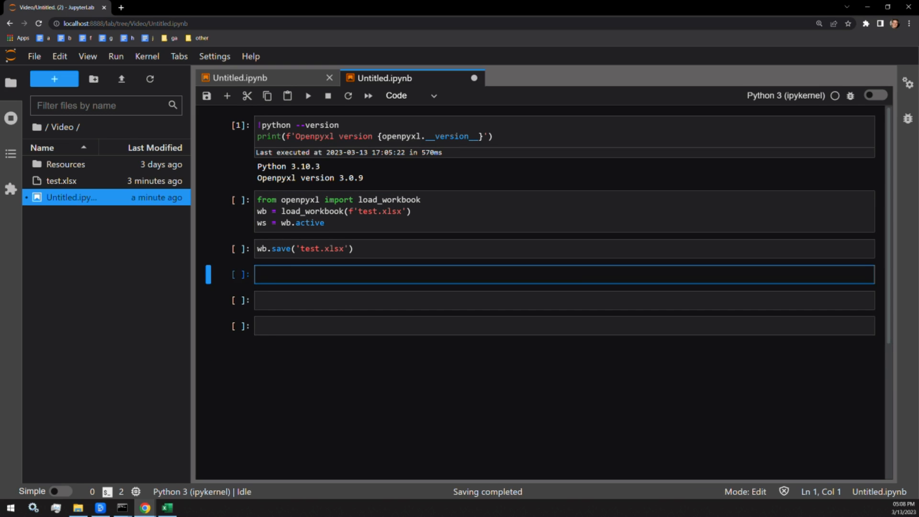
type("from openpyxl")
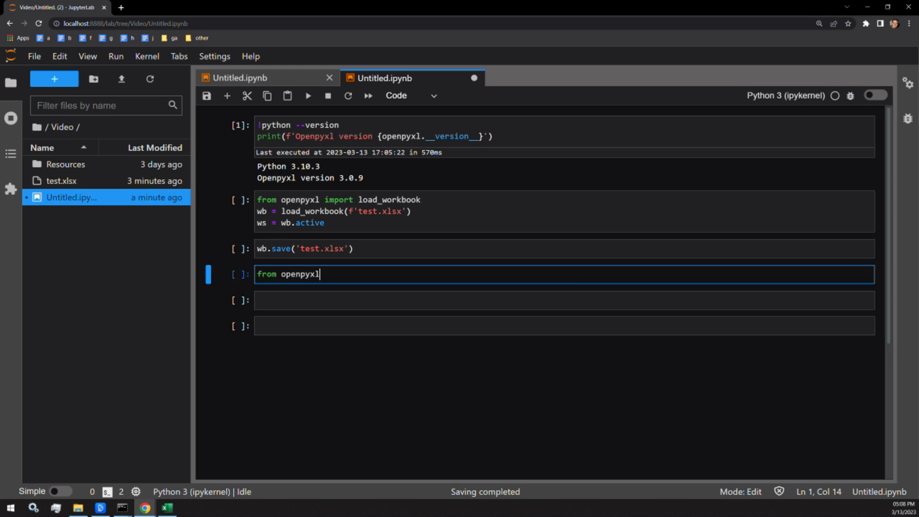
type(".chart import")
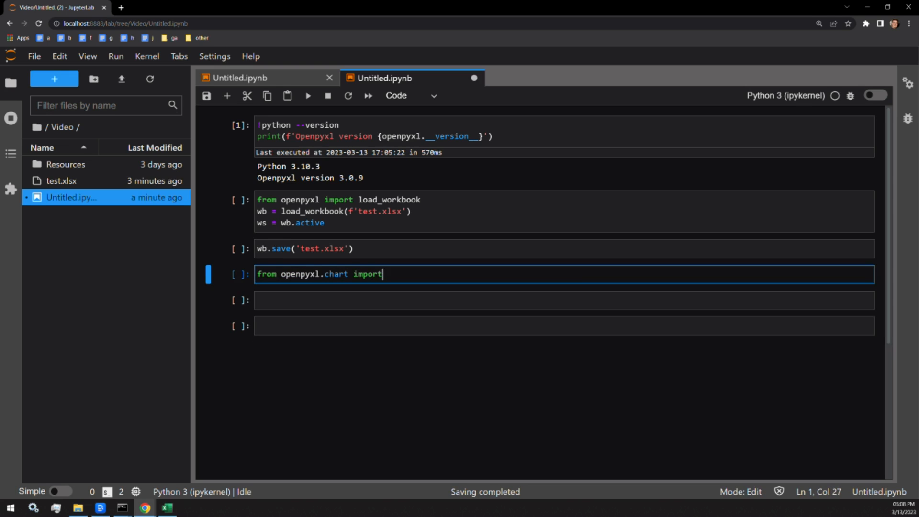
type("LineChart")
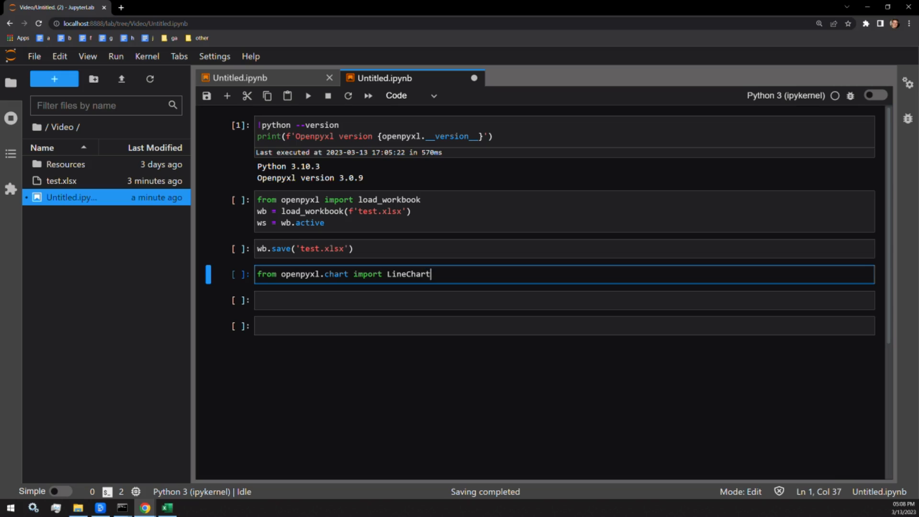
type(", Reference")
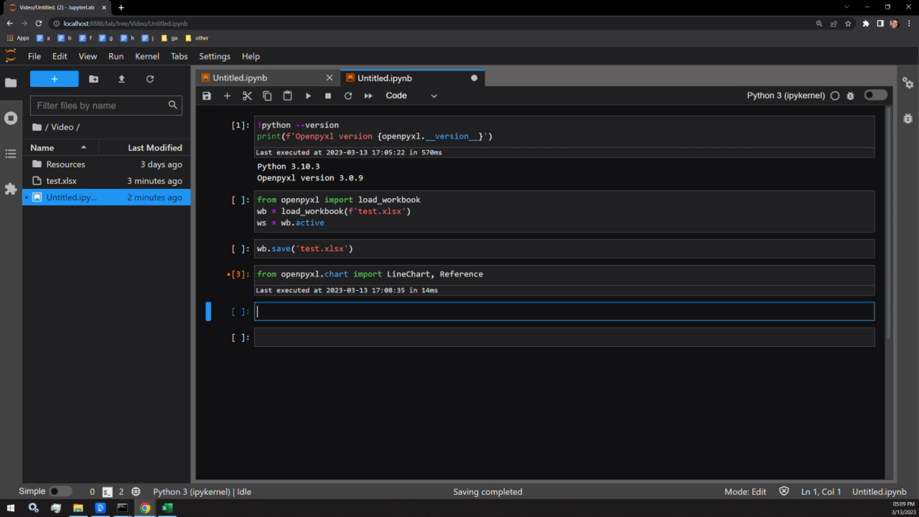
Run chart = LineChart(), then begin data = Reference() and view its parameter signature.
type("chart =")
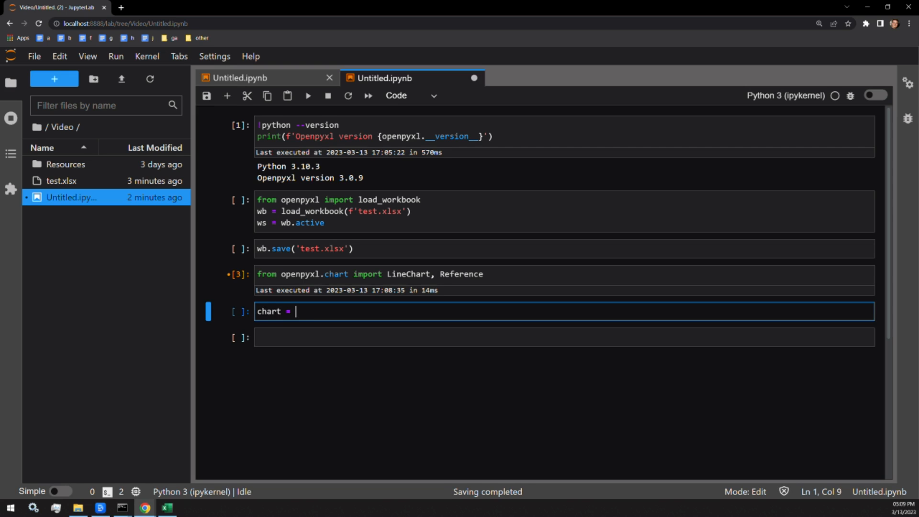
type("LineChart()")
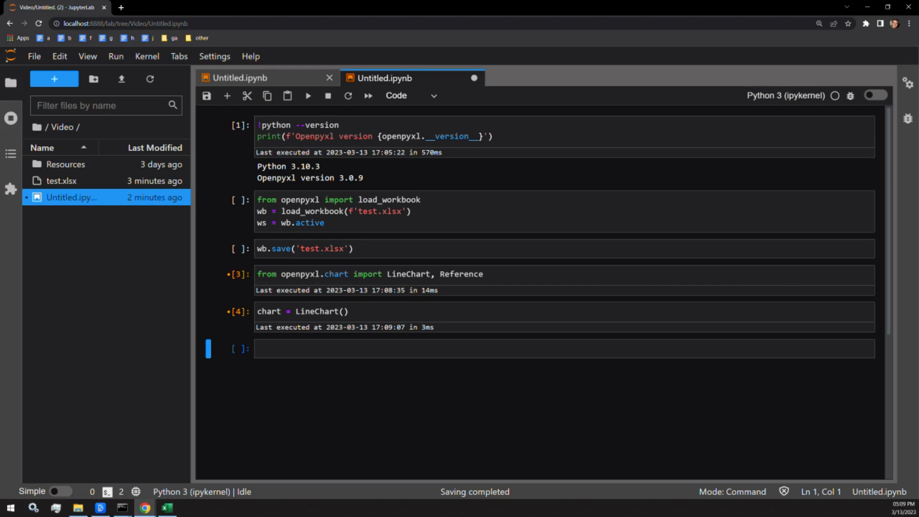
type("data = Re")
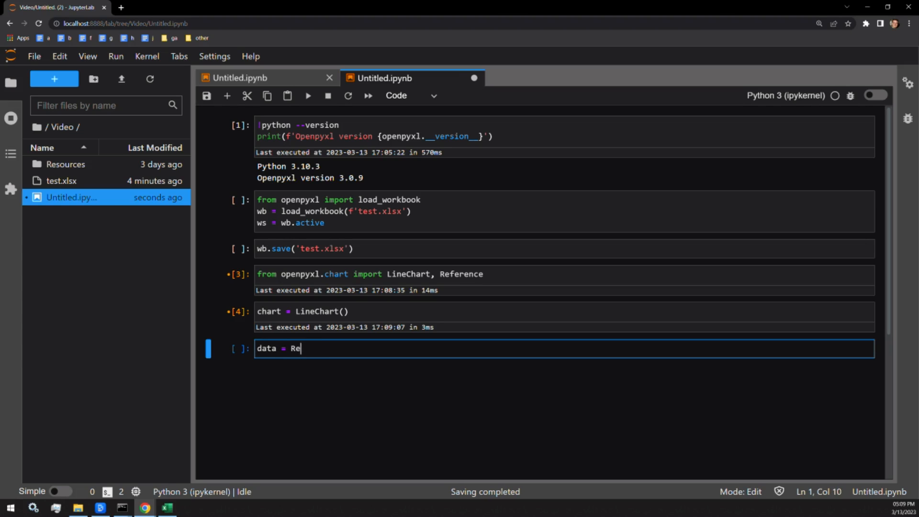
type("ference()")
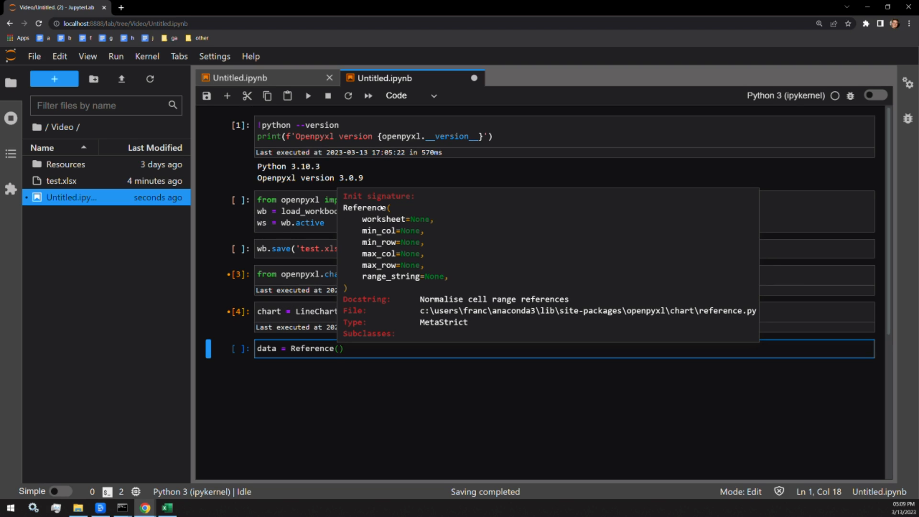
mouse_move(381, 208)
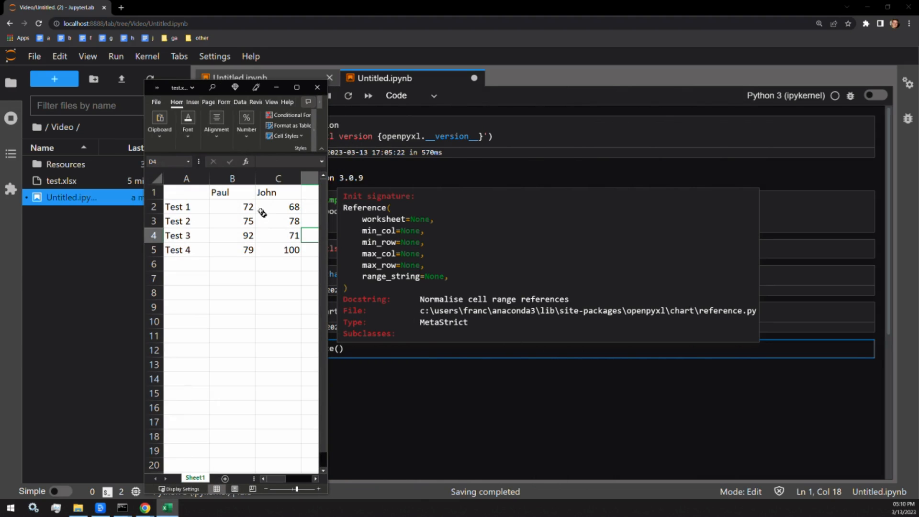
mouse_move(228, 188)
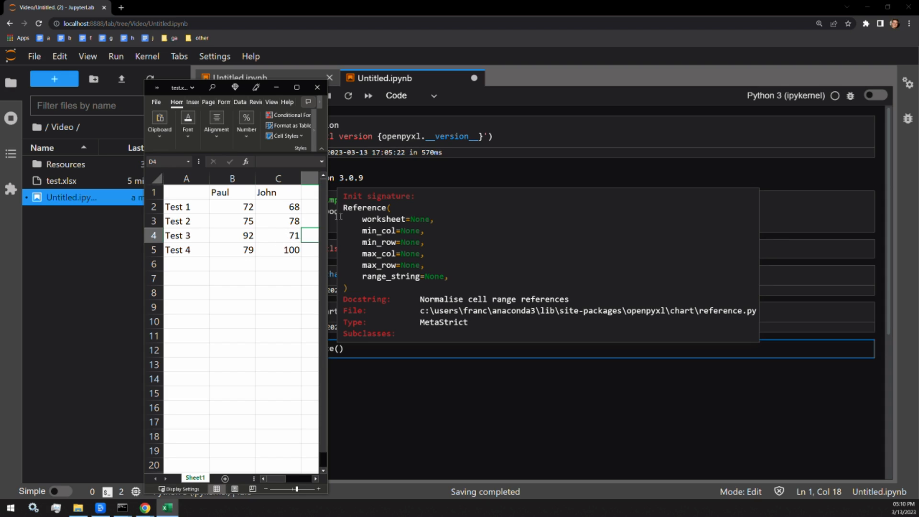
Review Paul's and John's four test scores in test.xlsx, maximize, then close Excel.
left_click(231, 177)
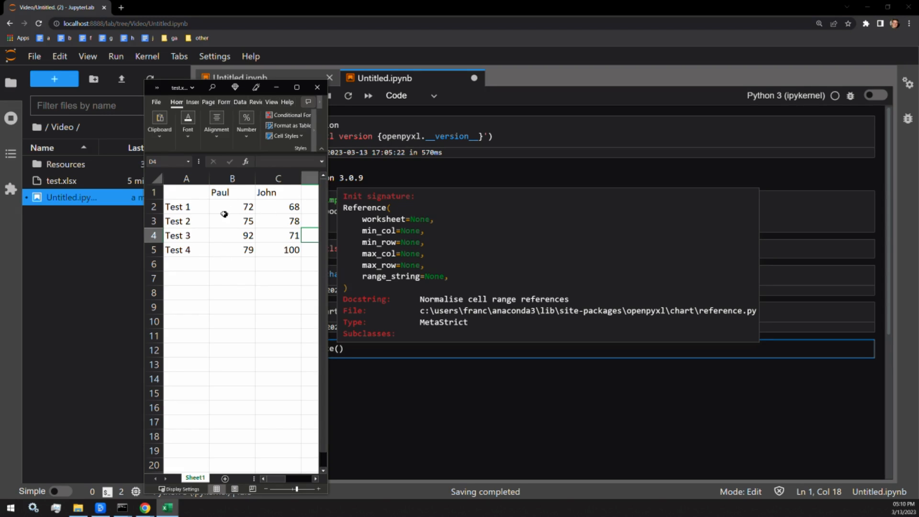
mouse_move(307, 201)
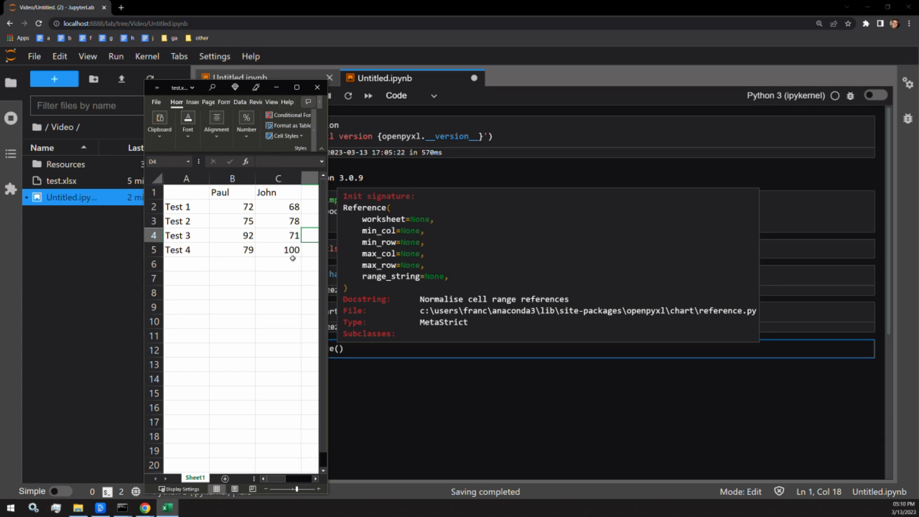
left_click(296, 87)
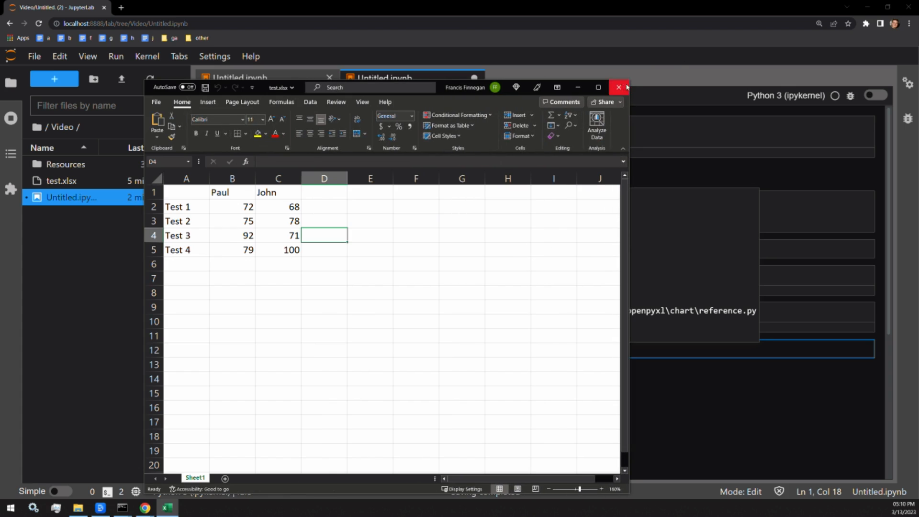
left_click(618, 87)
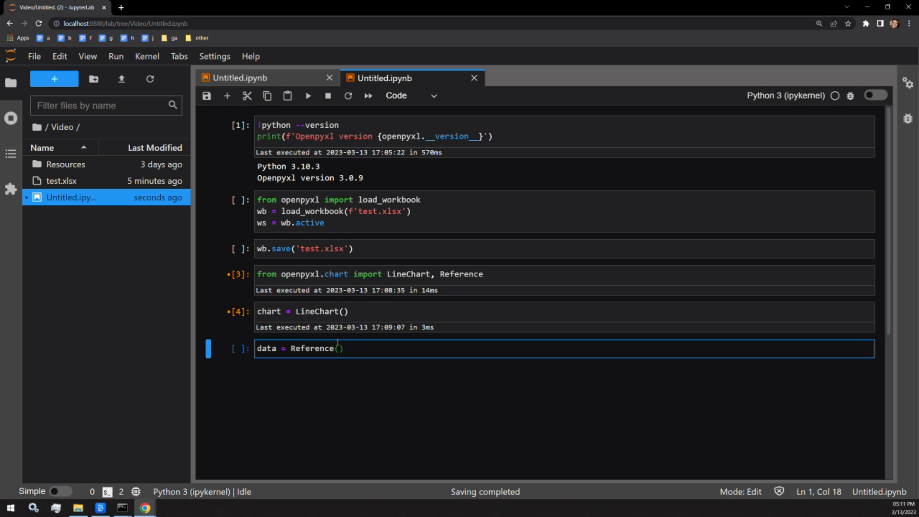
Complete data = Reference(ws, min_col=2, min_row=1, max_col=3, max_row=5) and run it.
type("w")
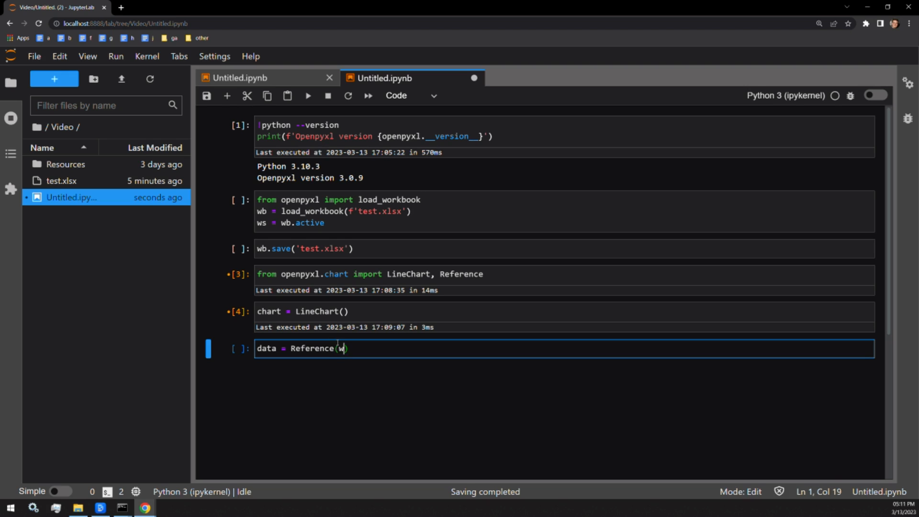
type("s, min")
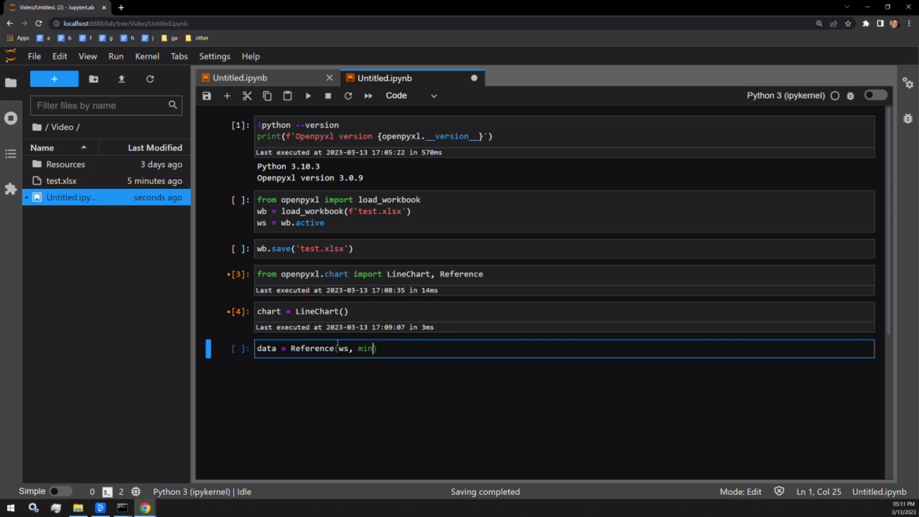
type("_col = 2")
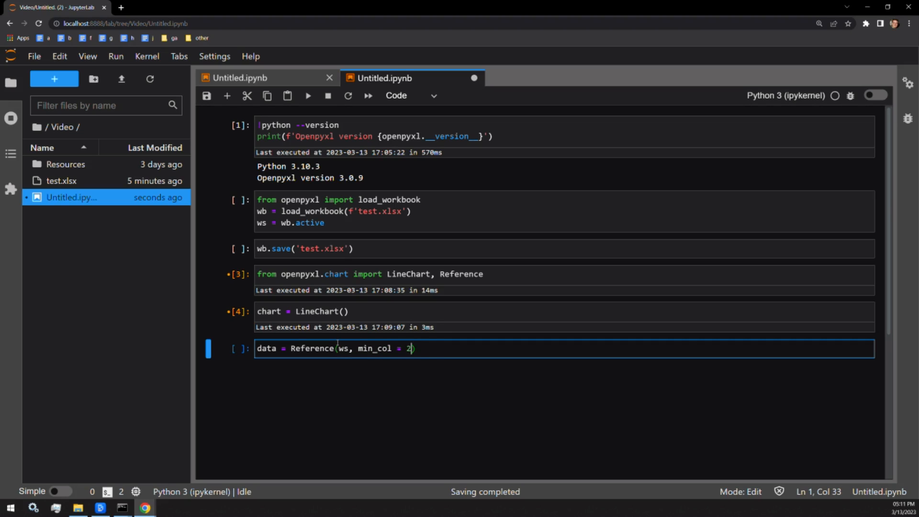
type(", min_row = 1, max_col =")
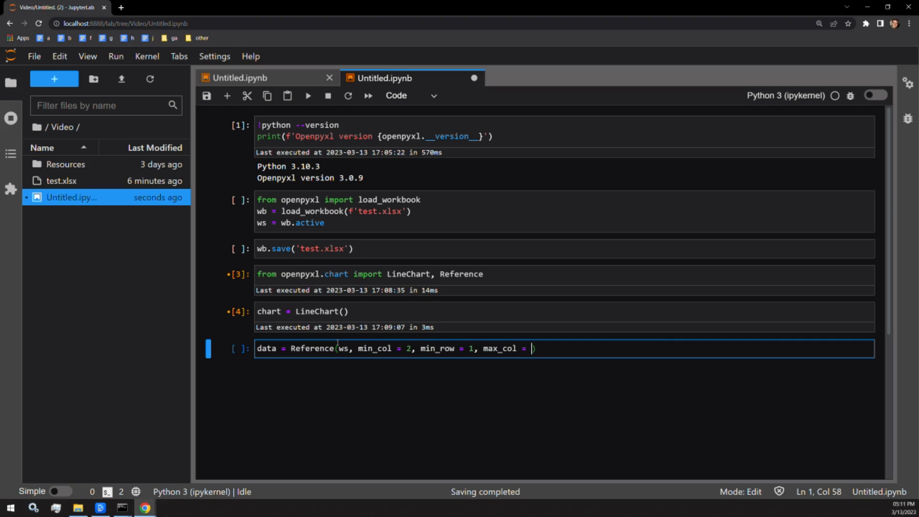
type("3, max_row = 5")
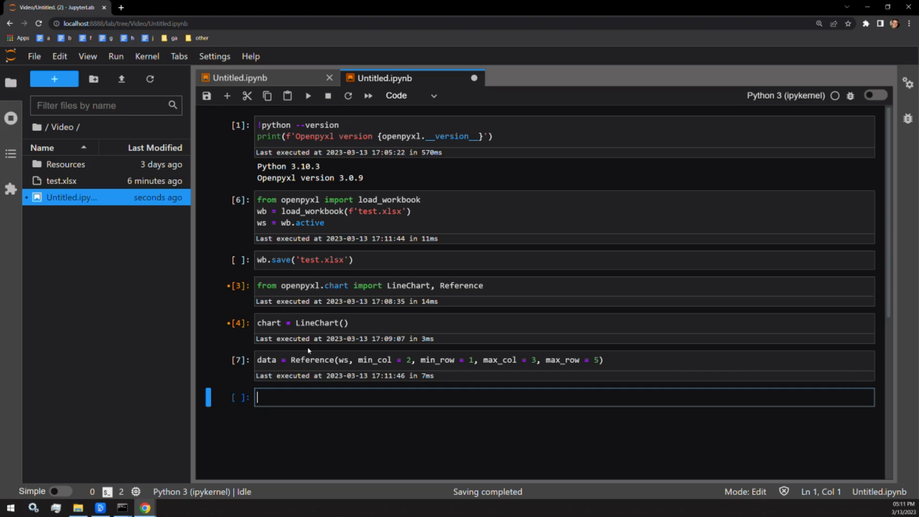
Set chart.title to 'Test Scores Overtime'.
type("chart.")
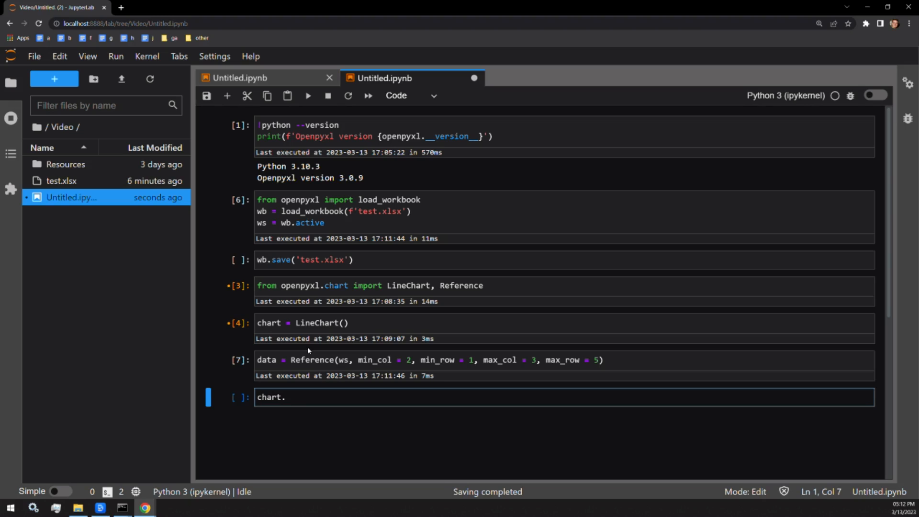
type("title = 'Test Scores Ove")
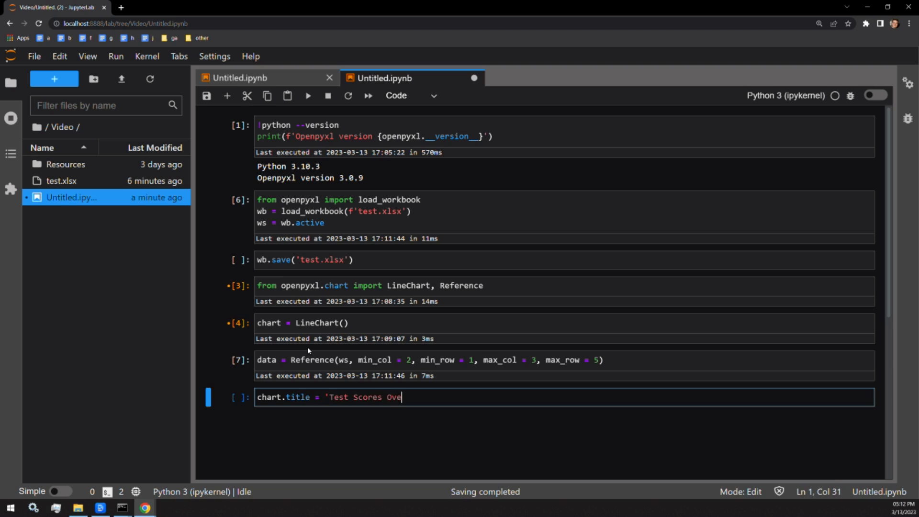
type("time")
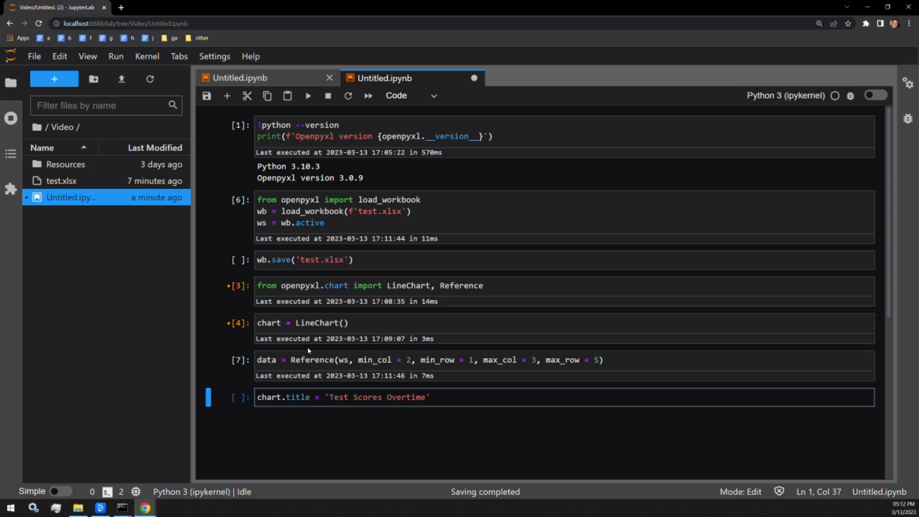
Set chart.y_axis.title to 'Percentage' and x_axis.title to 'Test', then run the cell.
type("chart")
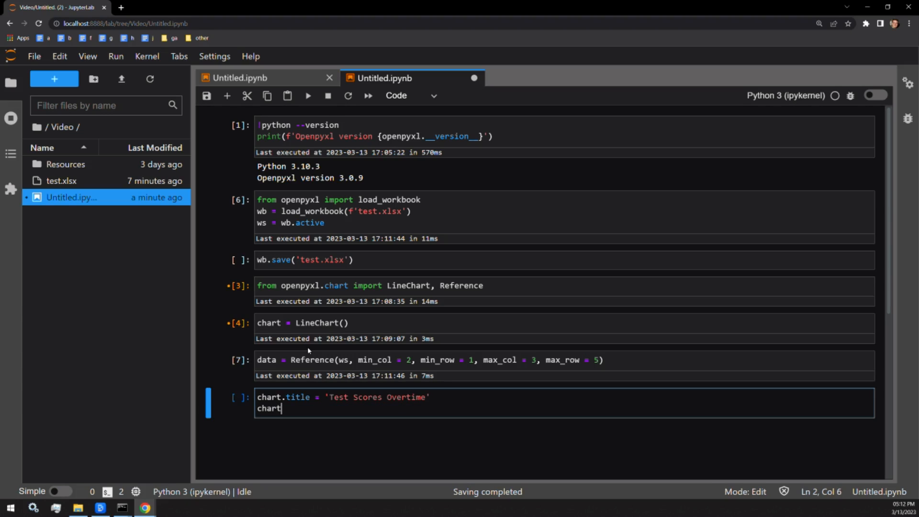
type(".y_axi")
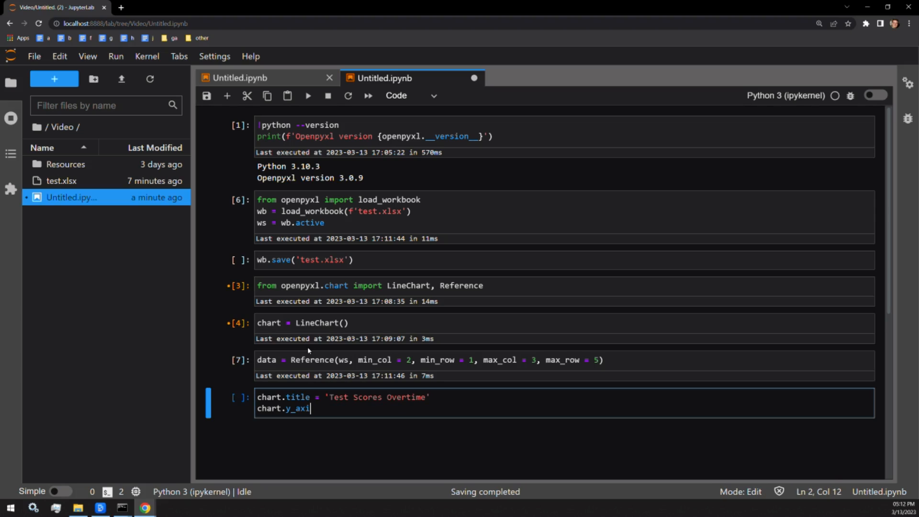
type("s.")
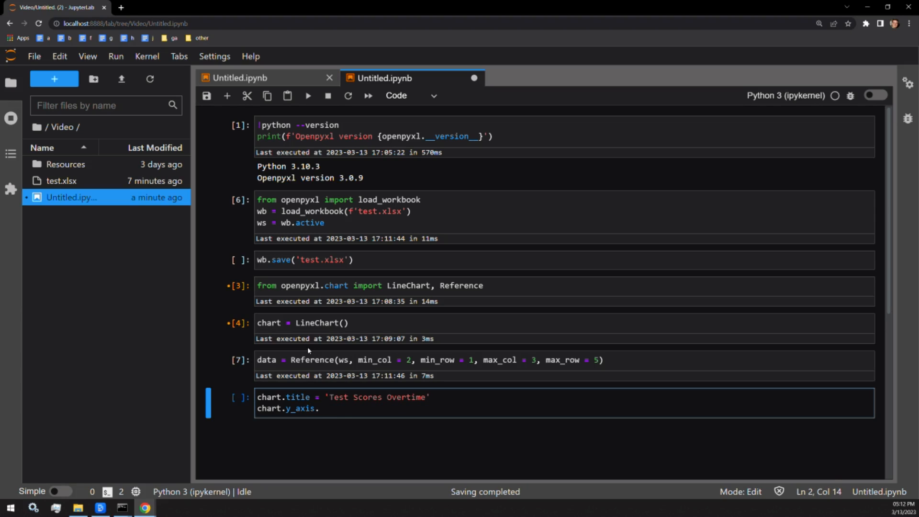
type("title = 'Percenta")
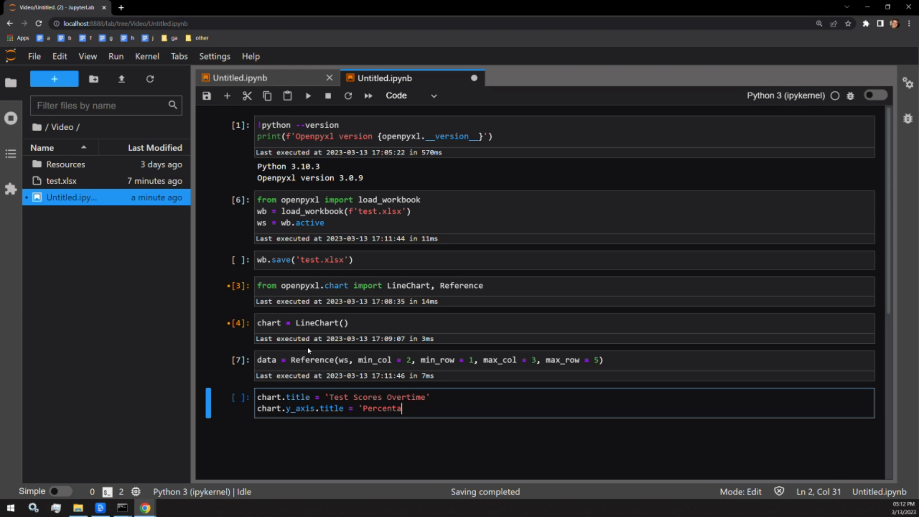
type("ge'")
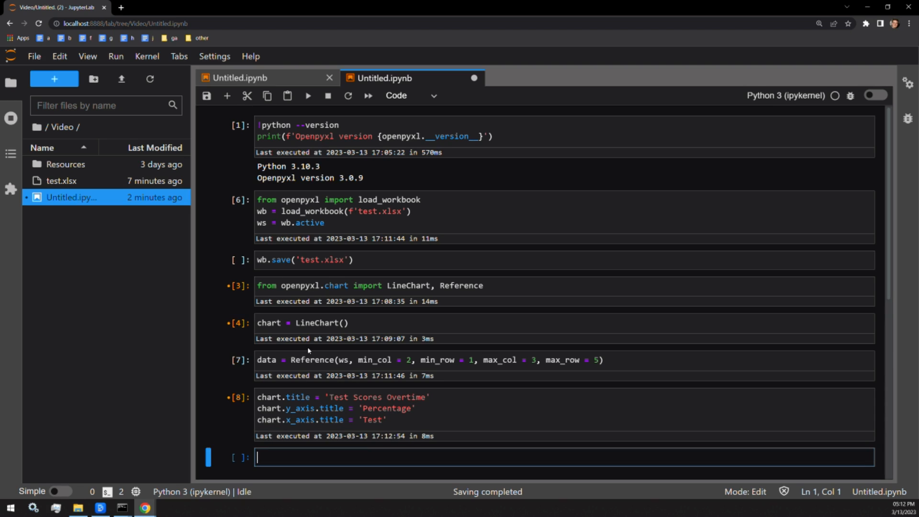
Run chart.add_data(data, titles_from_data=True) so series names come from the header row.
type("chart.add")
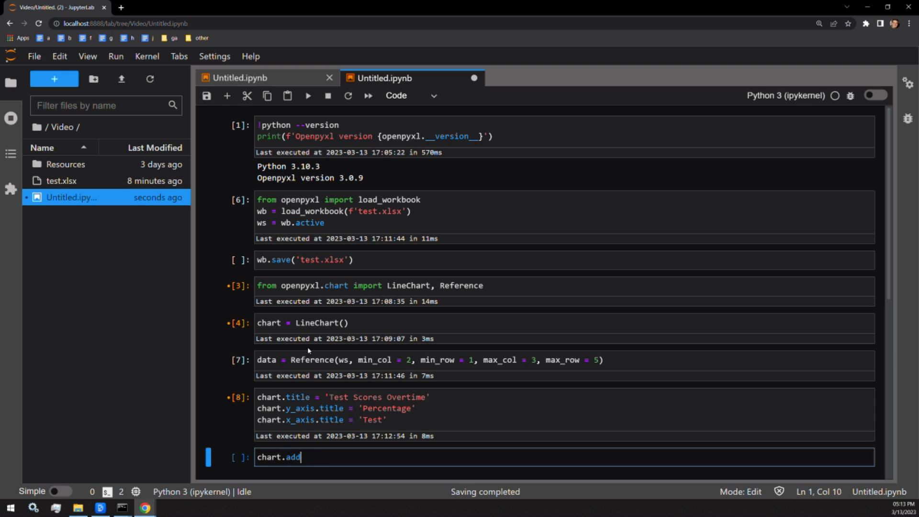
type("_data")
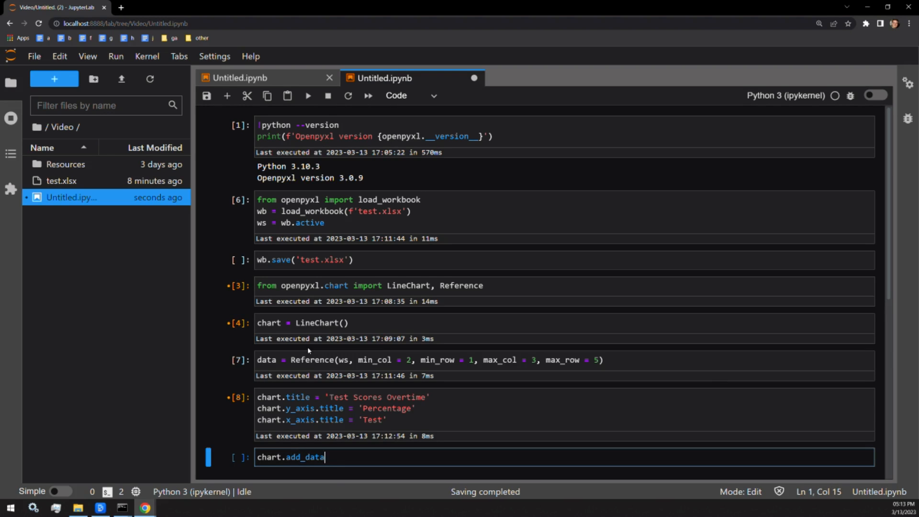
type("(")
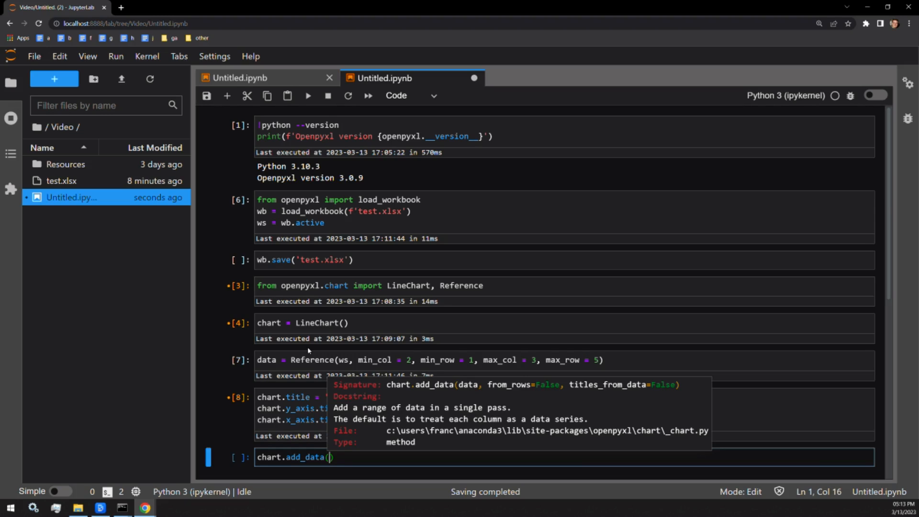
type("d")
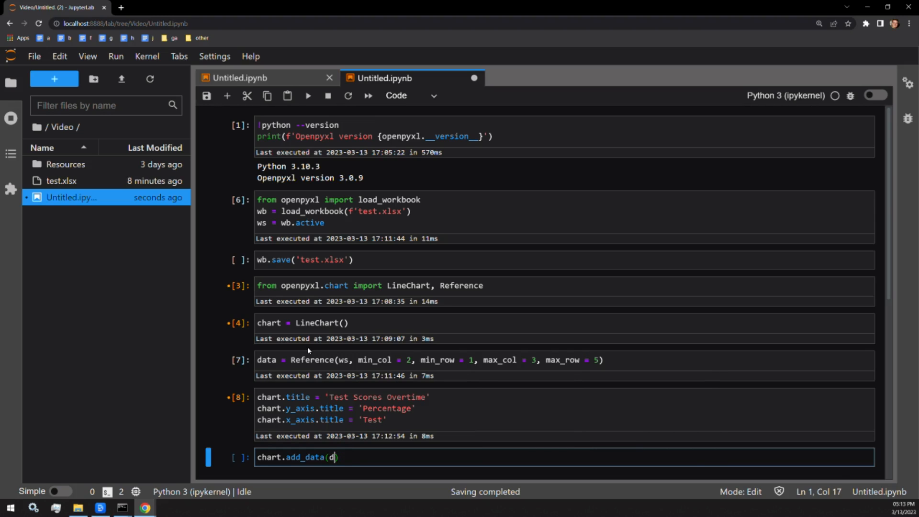
type("ata, ti")
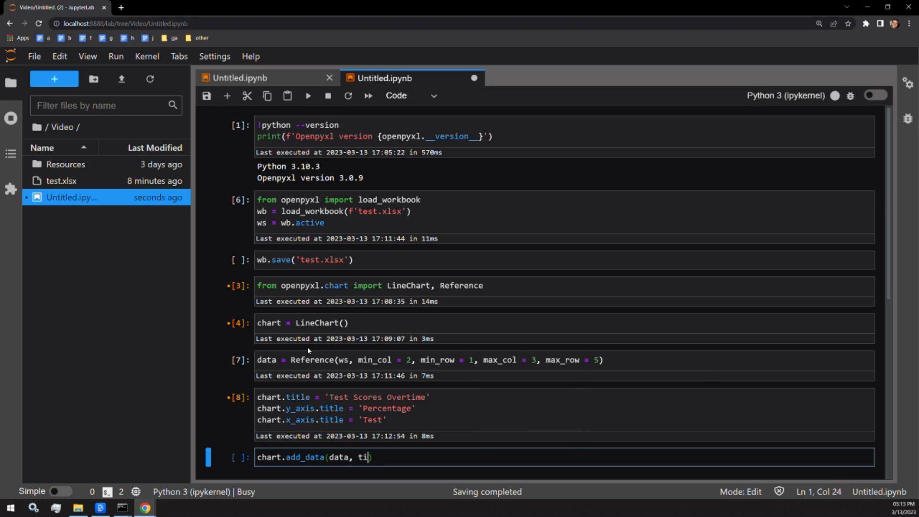
key("tab")
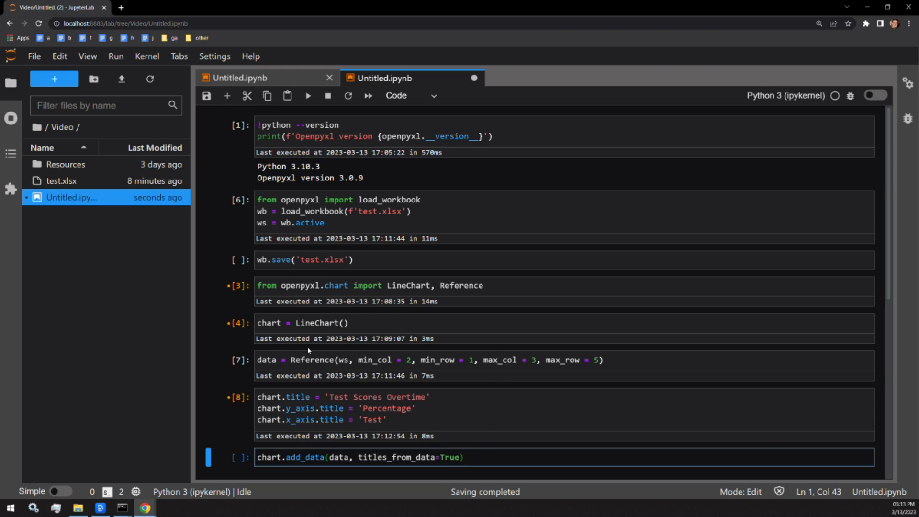
key("shift+enter")
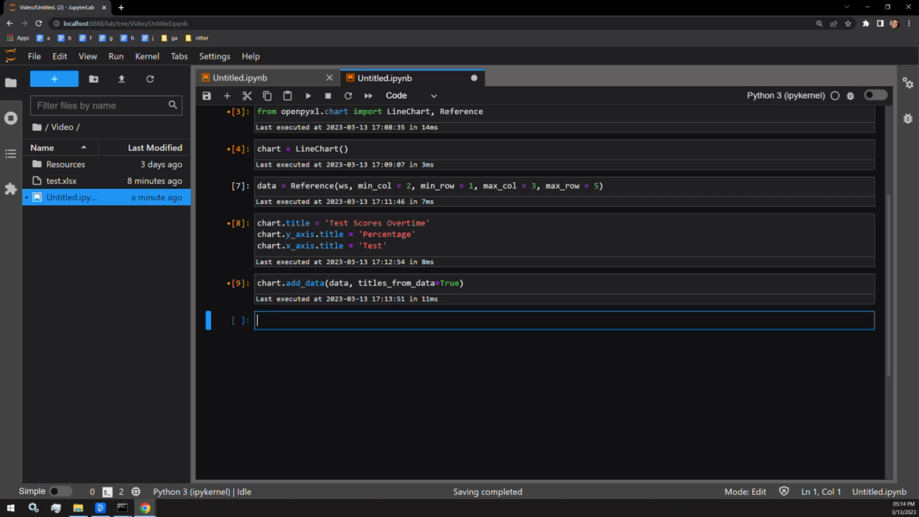
Run ws.add_chart(chart, "D5") and resave the workbook as test.xlsx.
type("ws.add_cha")
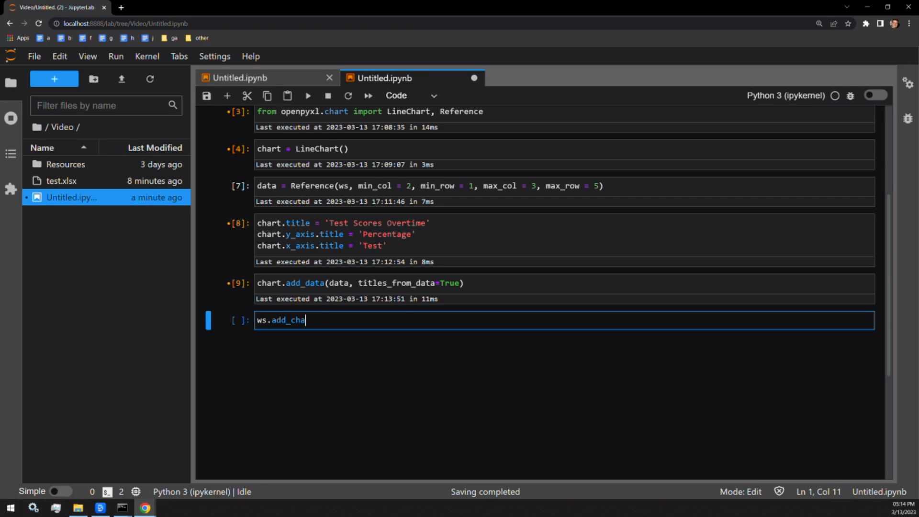
type("rt")
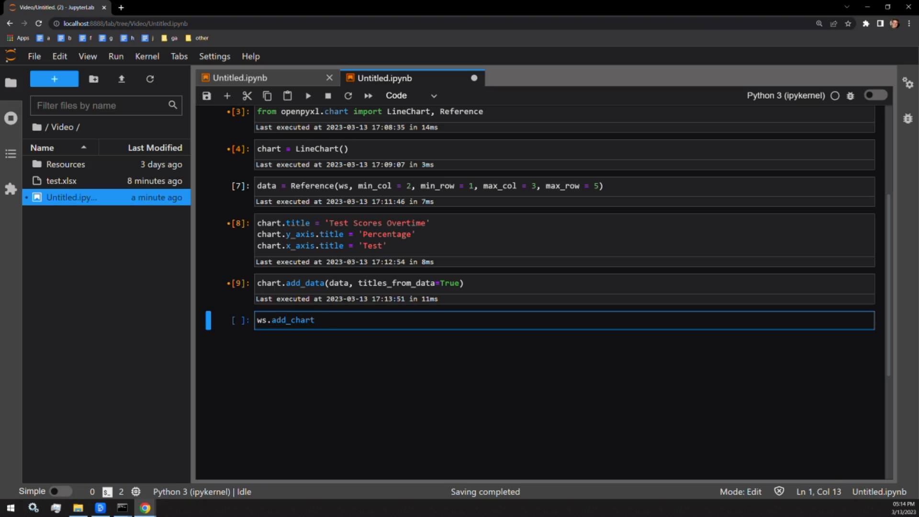
type("(chart)")
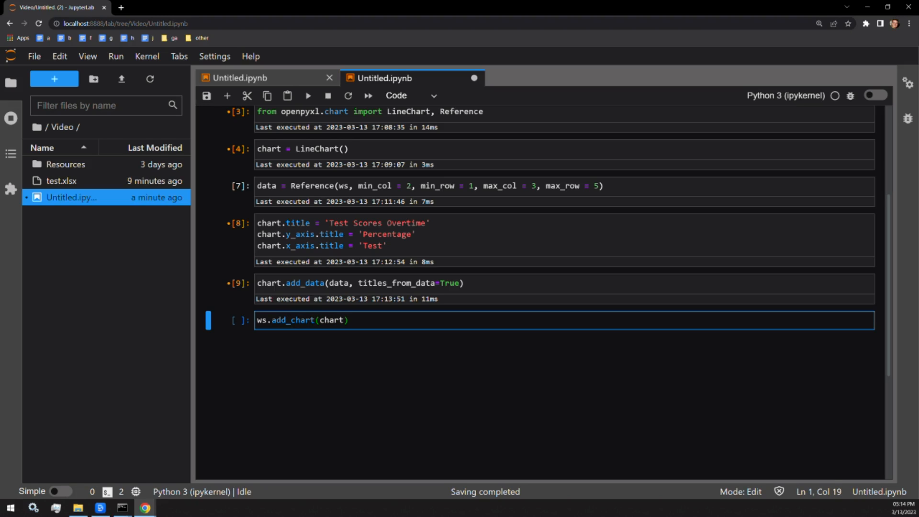
type(",")
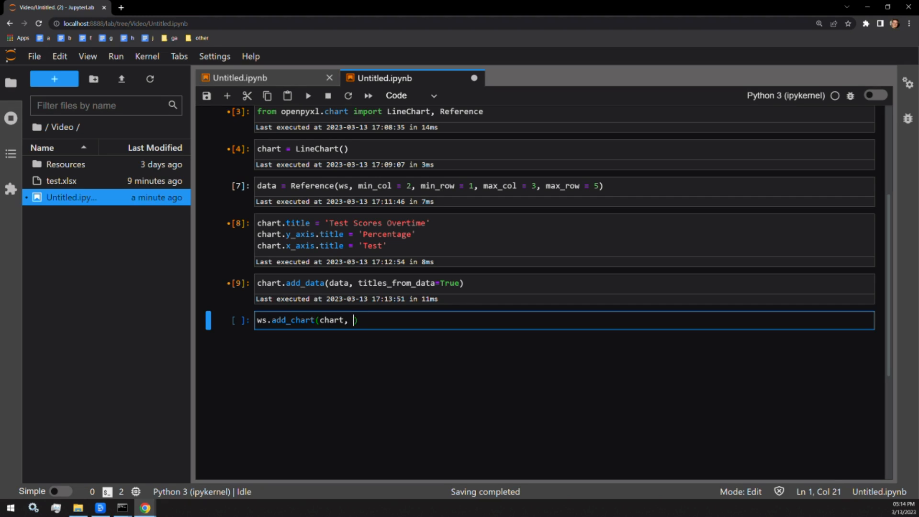
type("\"")
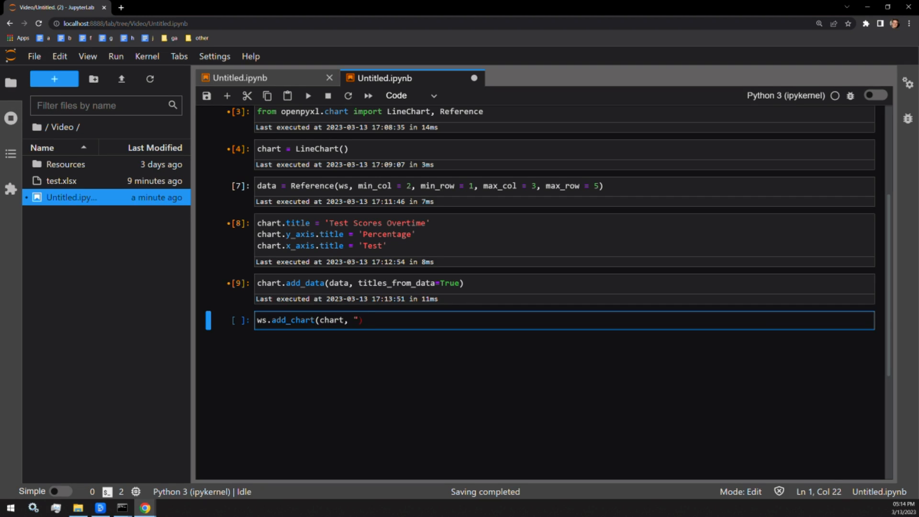
type("D5")
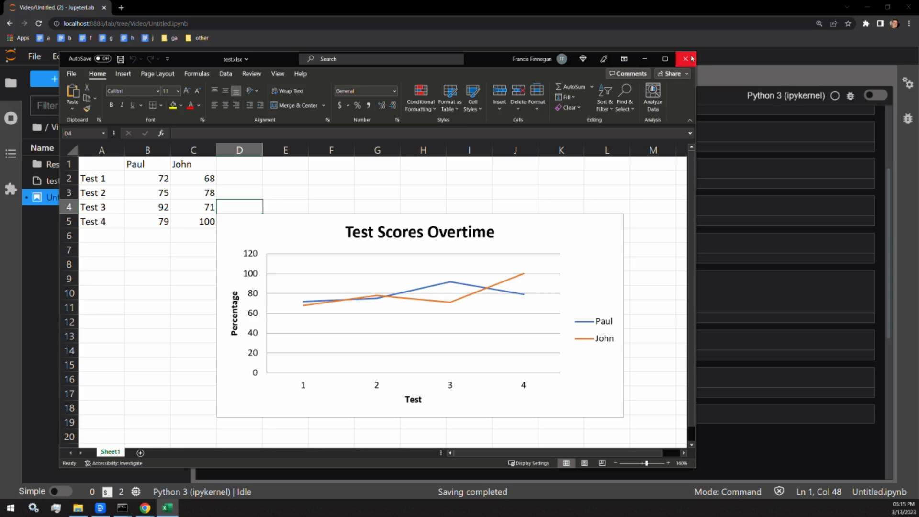
Close the Excel window after viewing the Test Scores Overtime chart beside the scores.
left_click(684, 58)
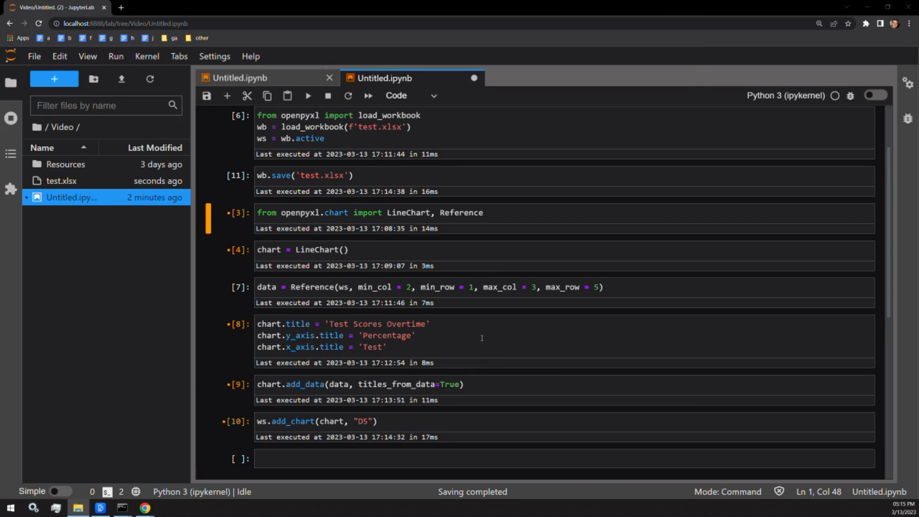
mouse_move(405, 221)
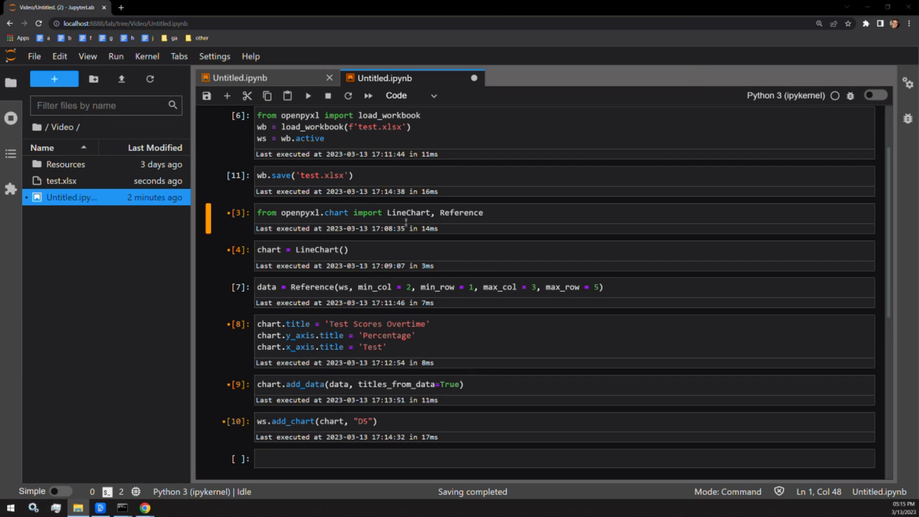
mouse_move(406, 223)
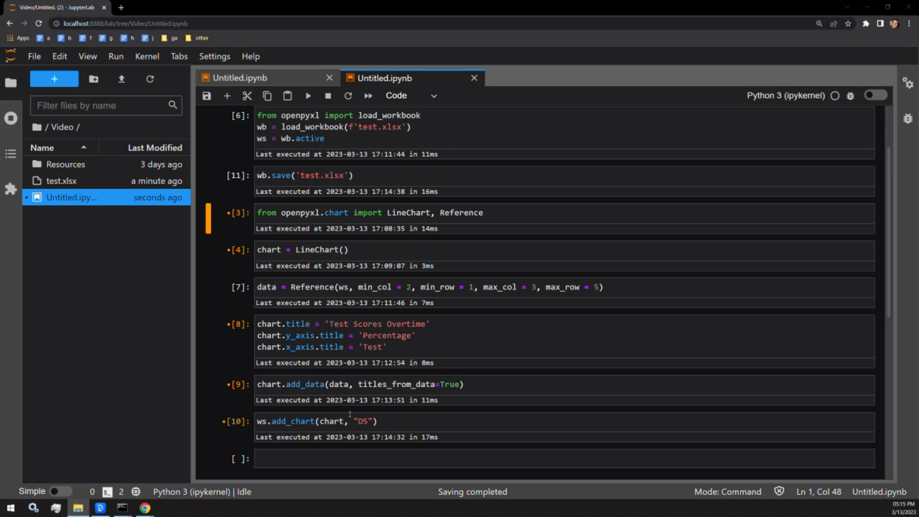
mouse_move(349, 417)
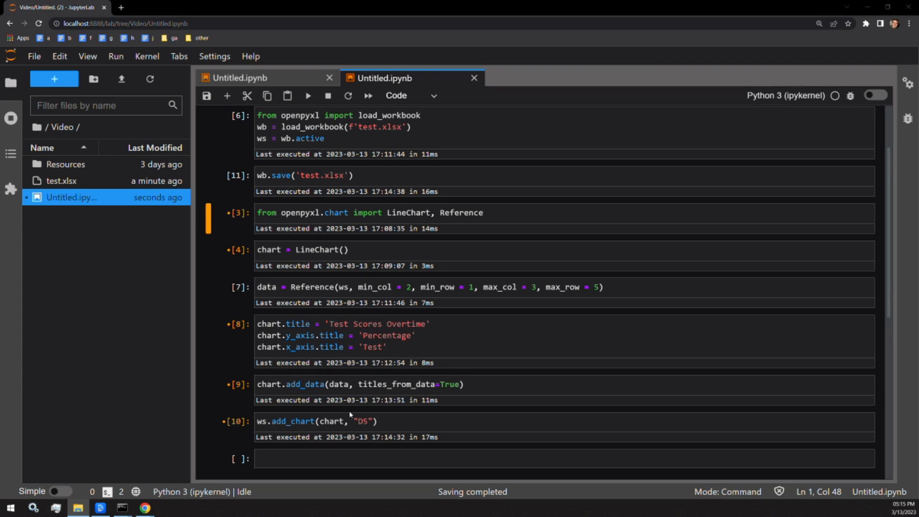